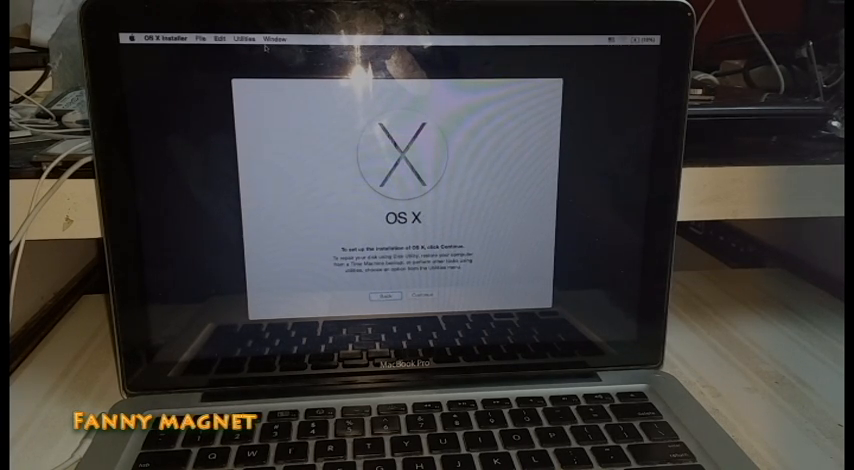
Launch Disk Utility from the recovery tools to prepare the drive
click(244, 38)
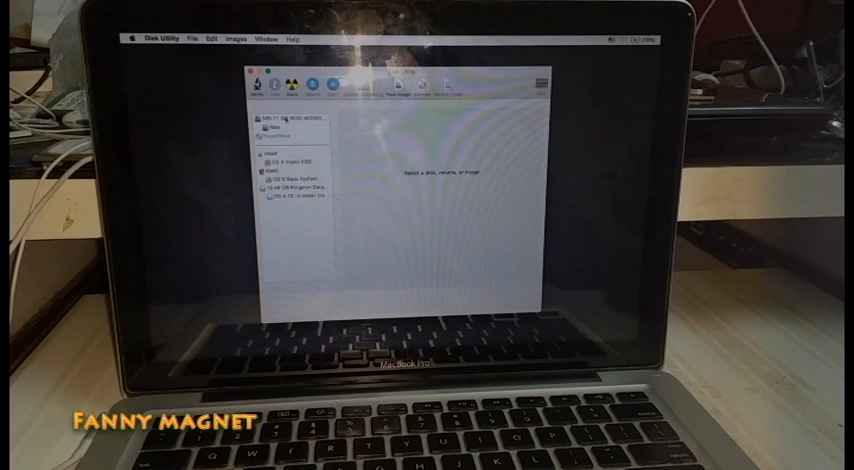
Erase the internal hard drive as Mac OS Extended (Journaled) named 'Mac'
click(290, 118)
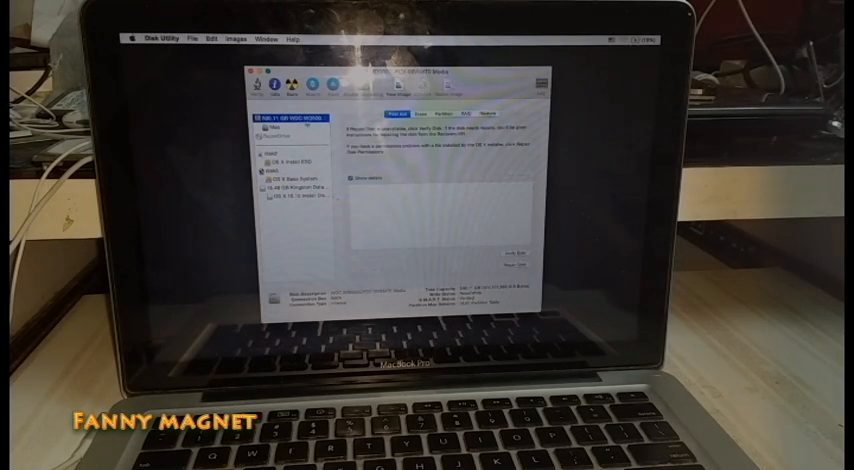
click(422, 108)
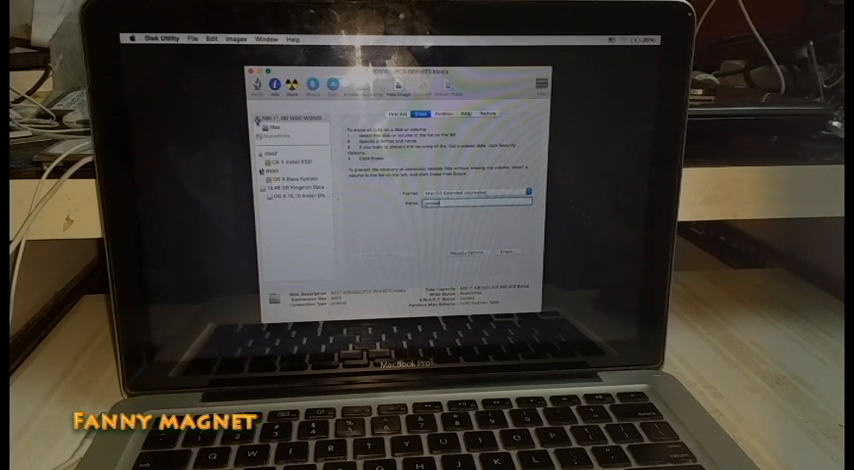
click(290, 130)
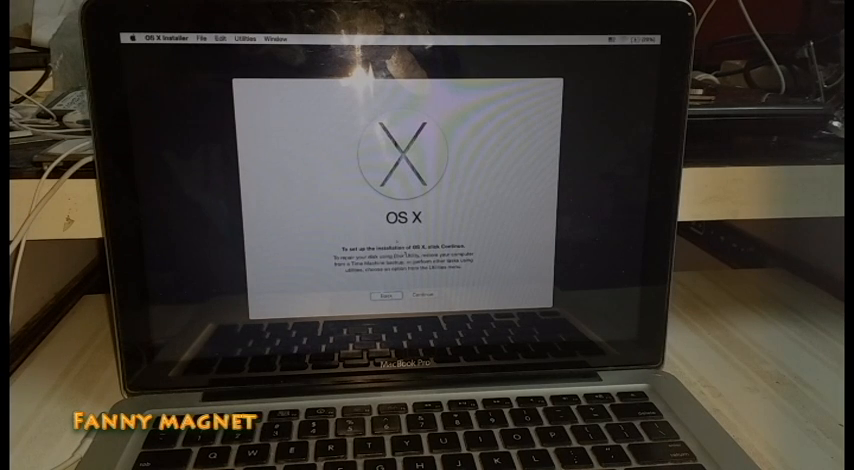
Reinstall OS X, agree to the license, and target the erased 'Mac' drive
click(420, 300)
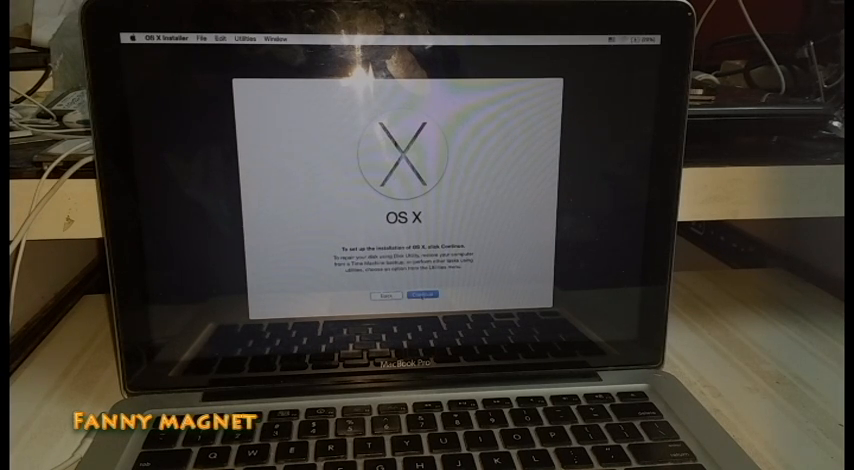
click(420, 296)
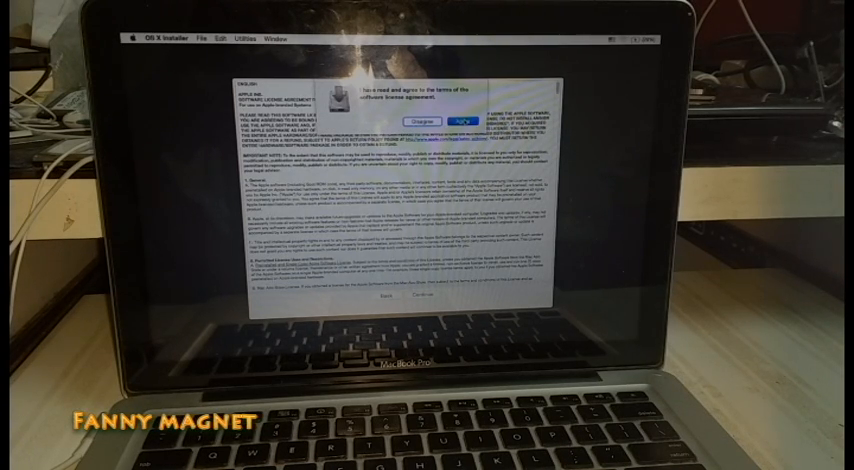
click(464, 116)
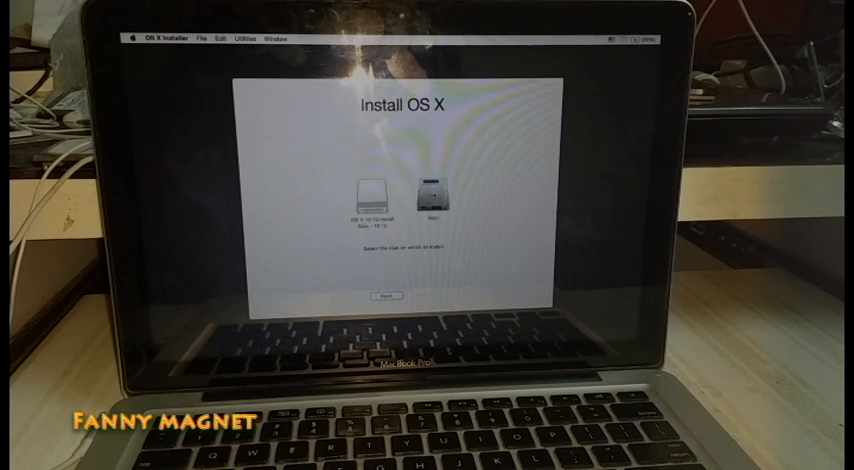
click(428, 196)
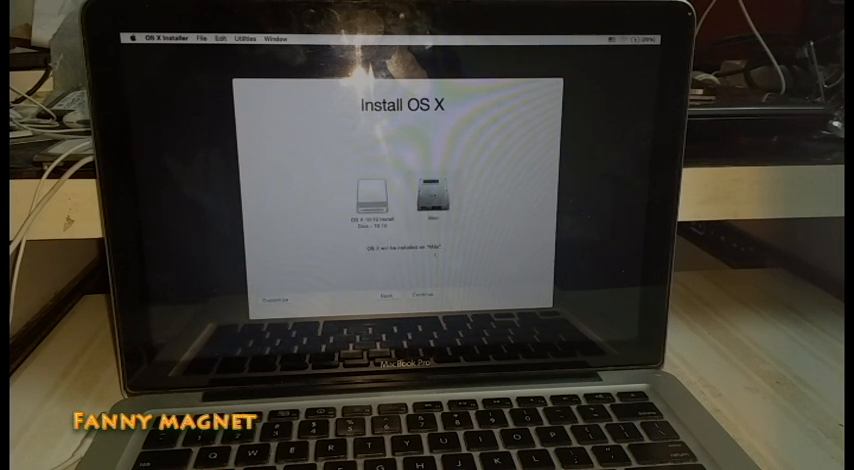